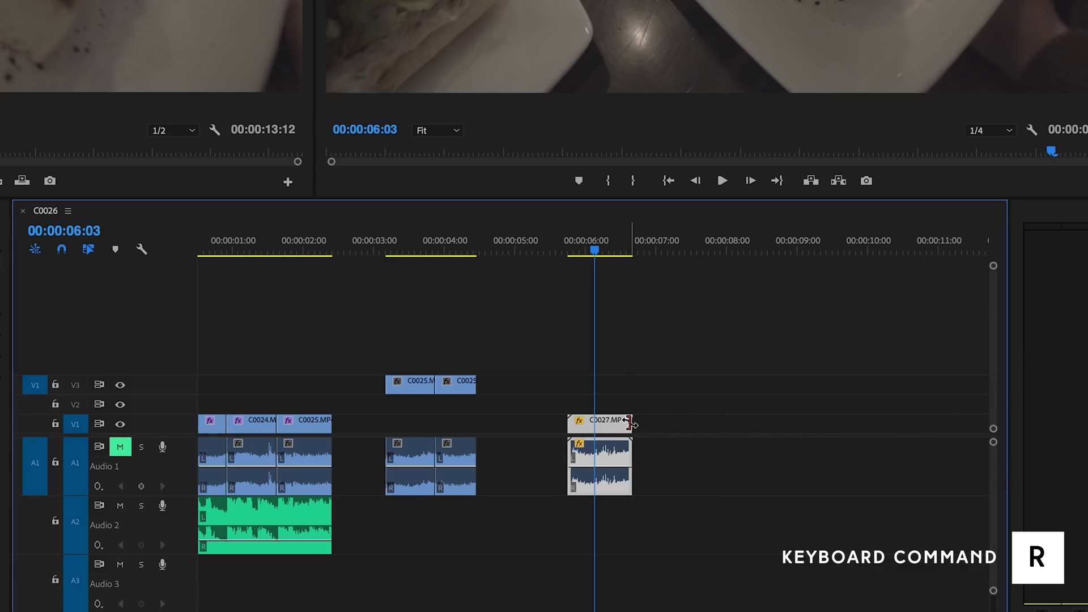
Rate-stretch the C0027 clip on V1 so it ends near seven seconds (314.56% speed).
drag(629, 420, 872, 420)
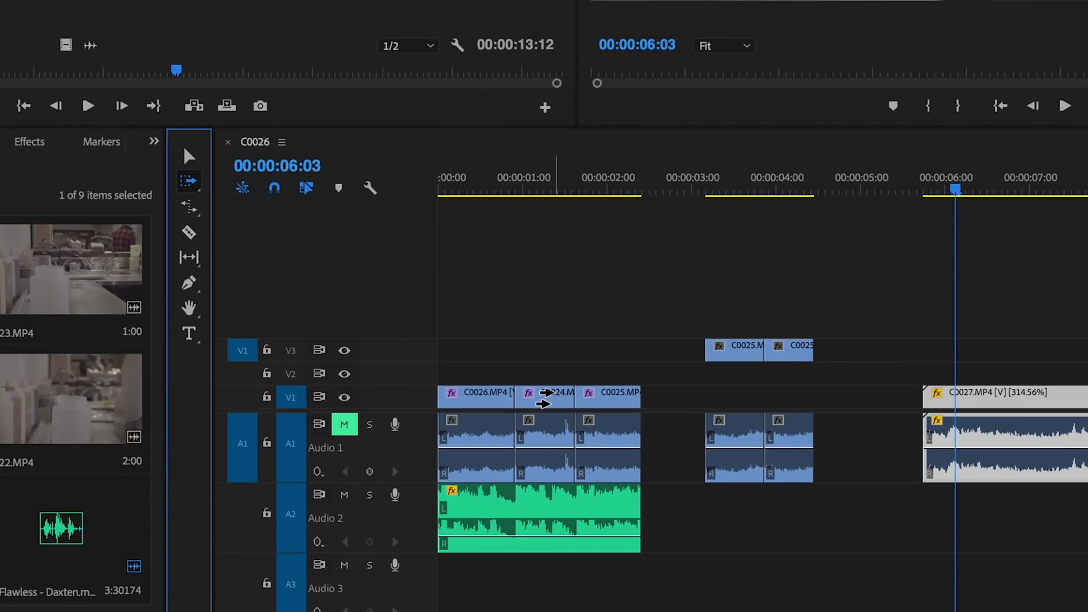
mouse_move(545, 402)
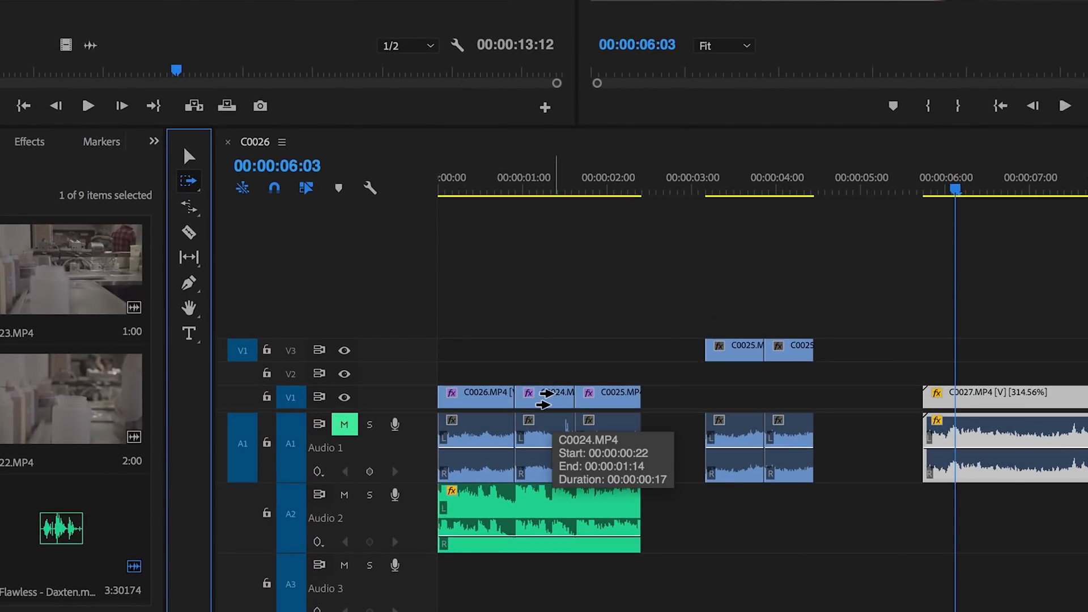
Switch to Track Select Forward to grab C0024 and every later clip on V1.
key(a)
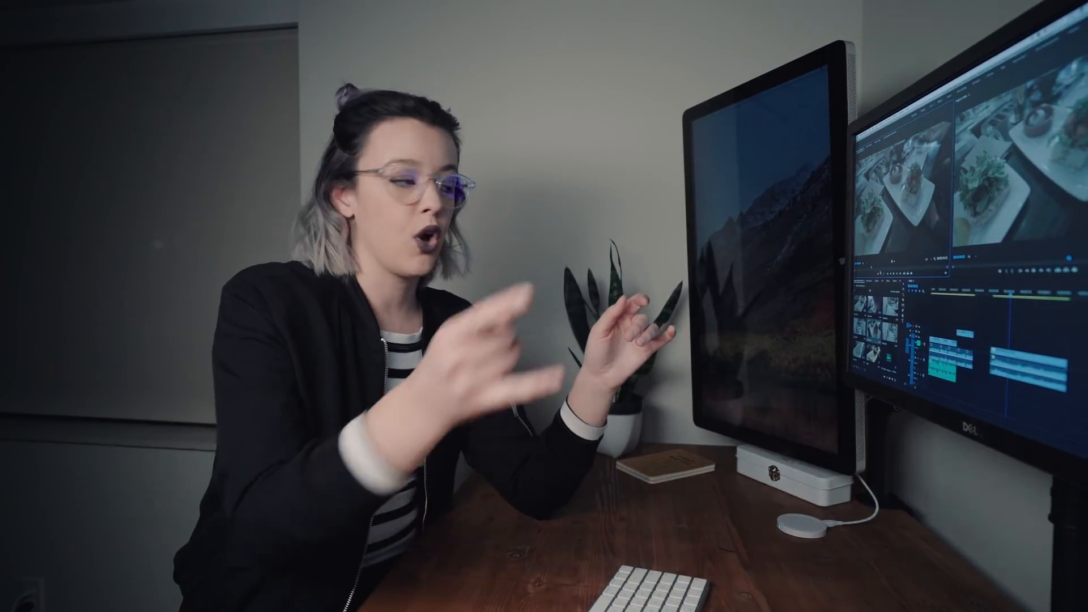
Shuttle the C0027 source footage forward with L in the Source monitor.
key(l)
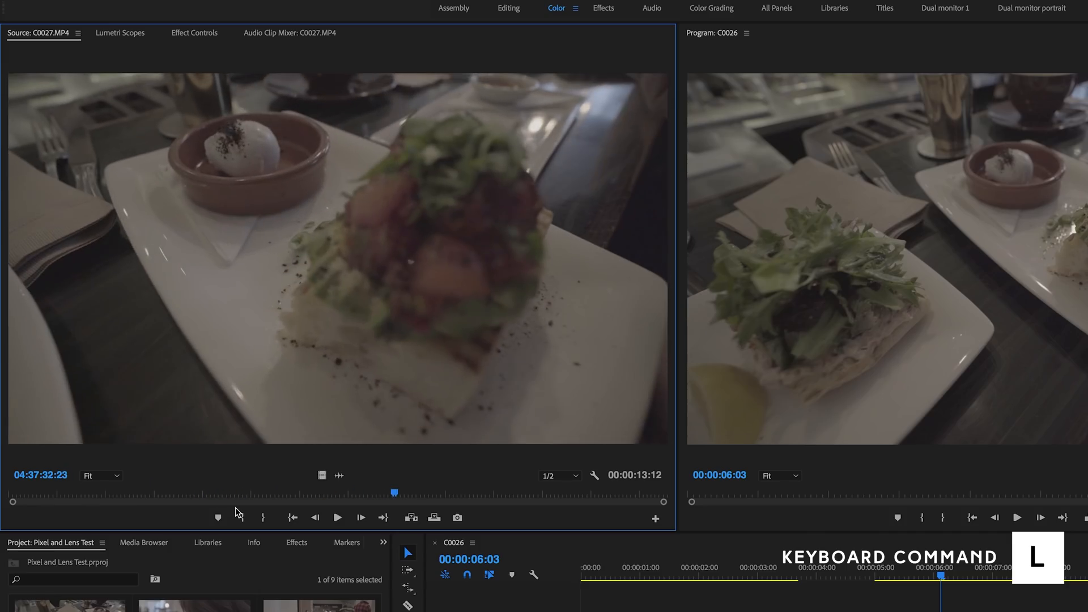